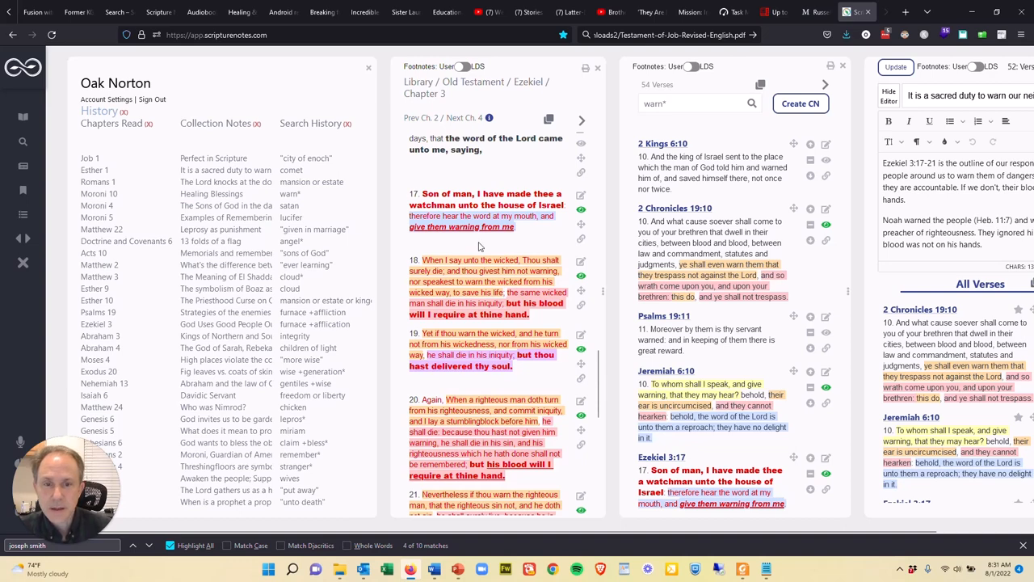
mouse_move(481, 181)
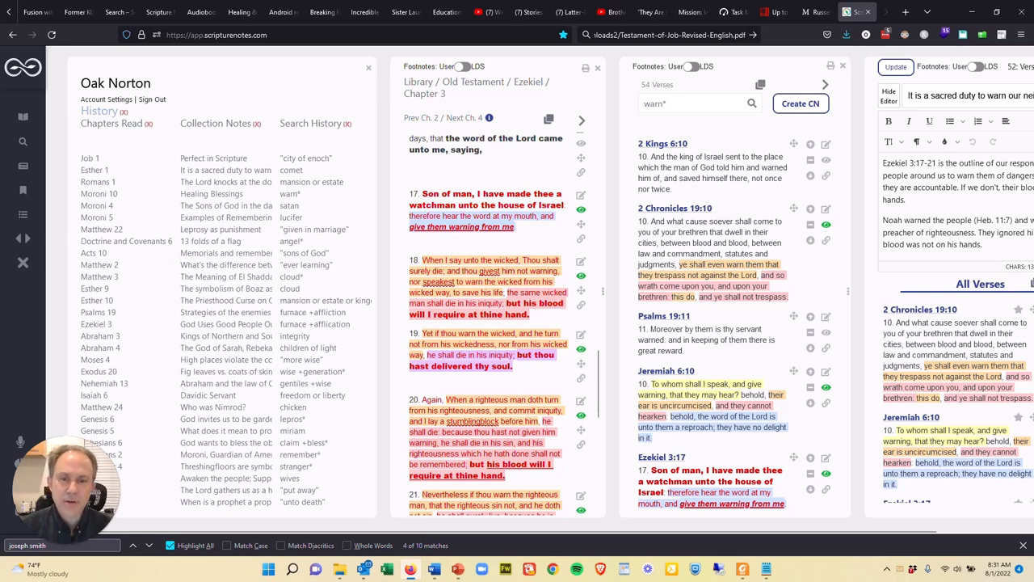
Scroll the neighbor-warning note down to its example list, Matthew 2:12 through Mosiah 23:1.
scroll("down", 3)
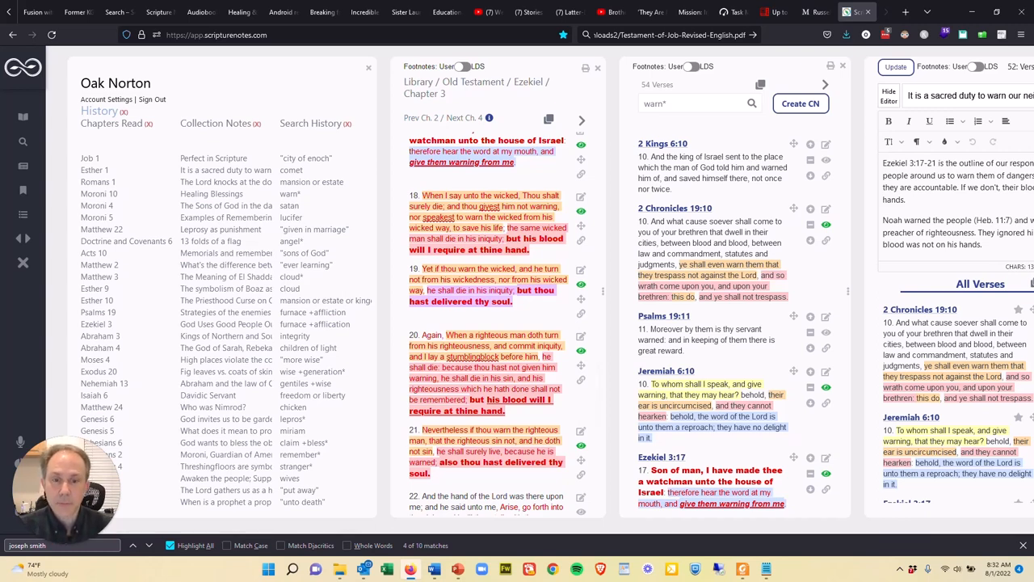
scroll("down", 3)
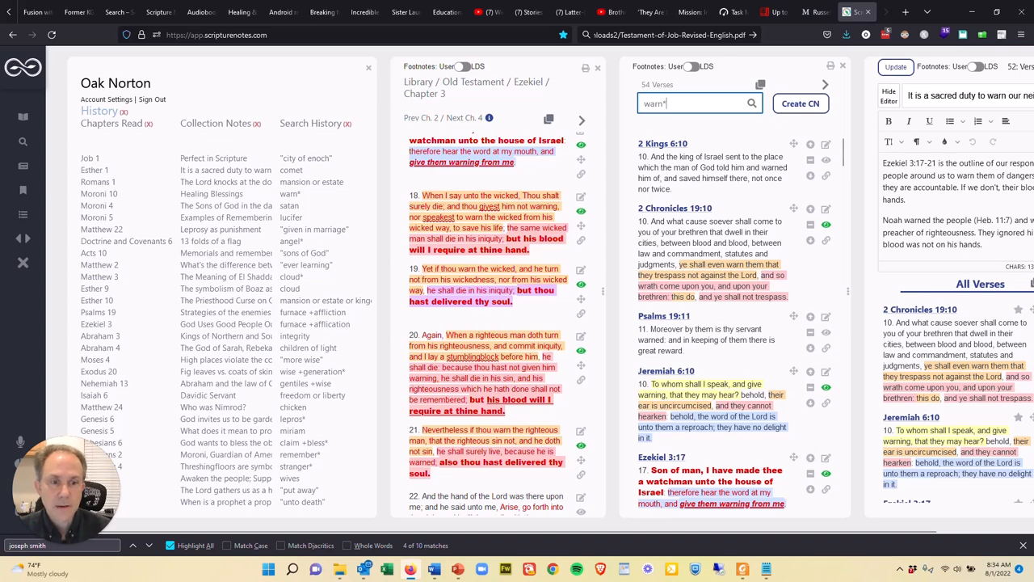
scroll("down", 3)
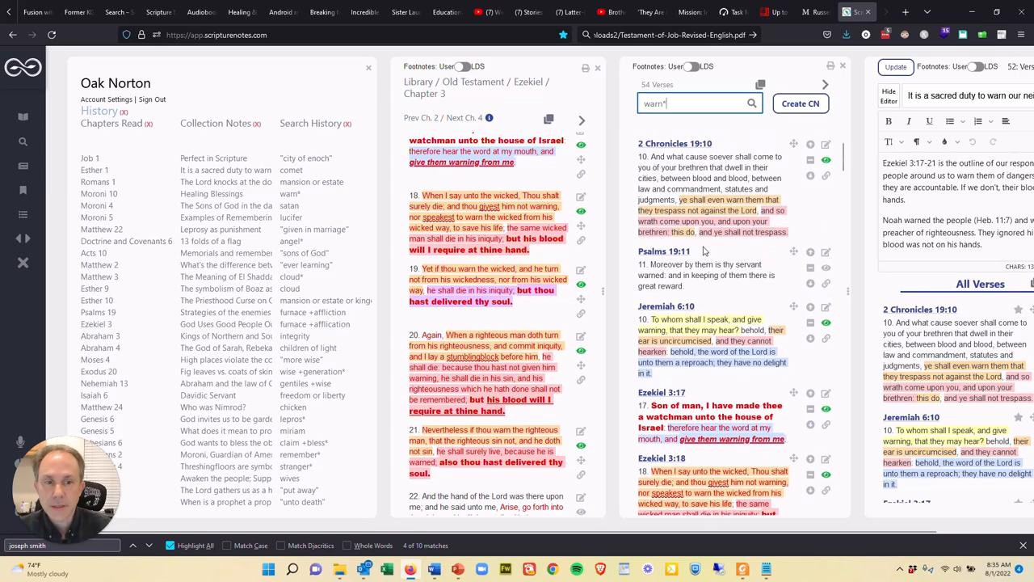
scroll("down", 3)
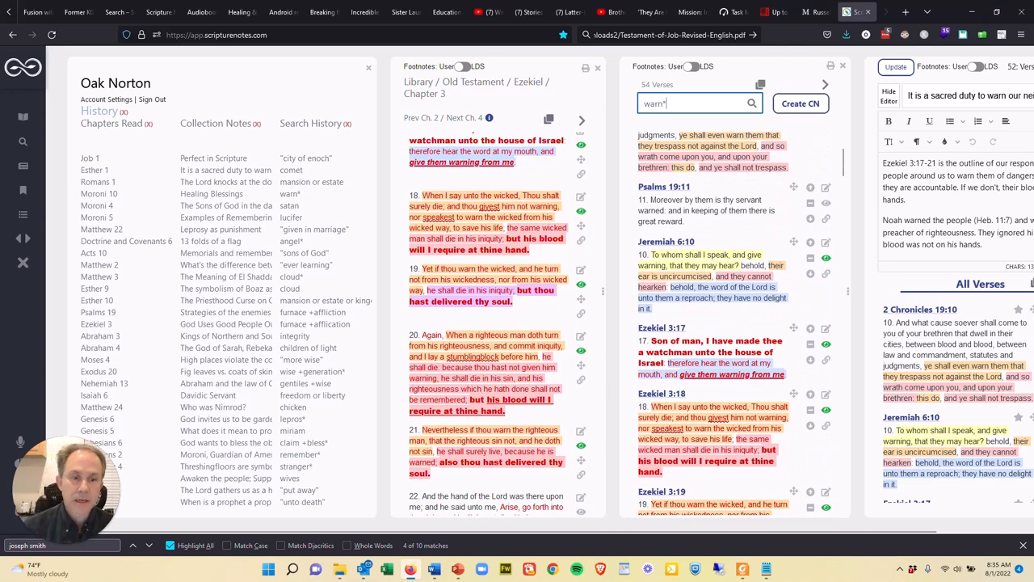
scroll("down", 3)
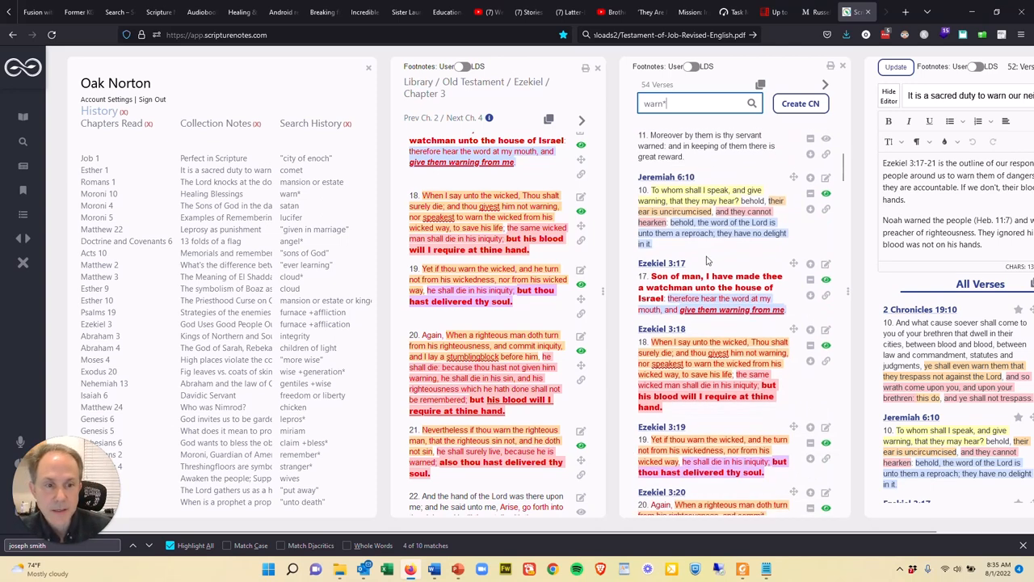
scroll("down", 3)
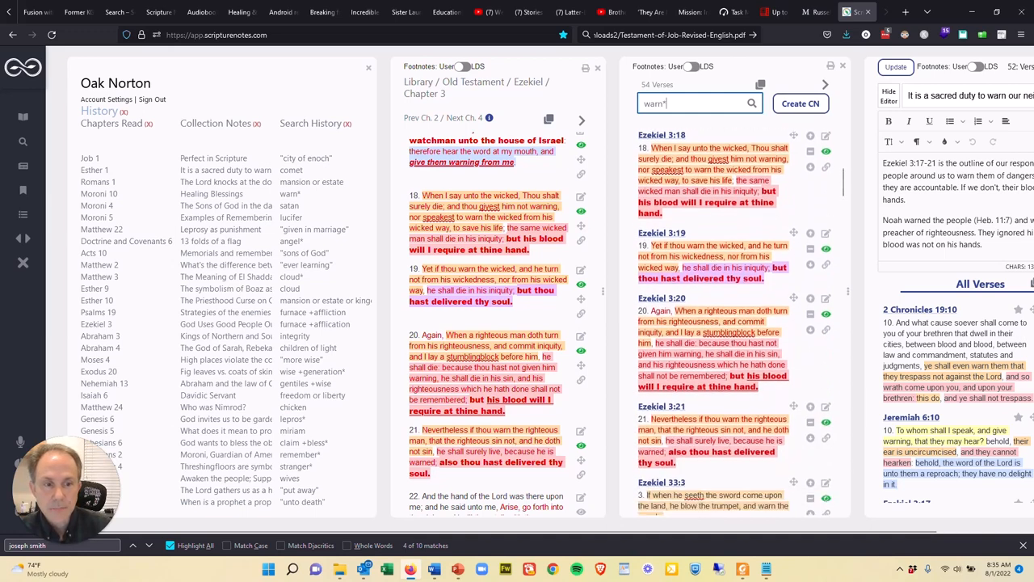
scroll("down", 3)
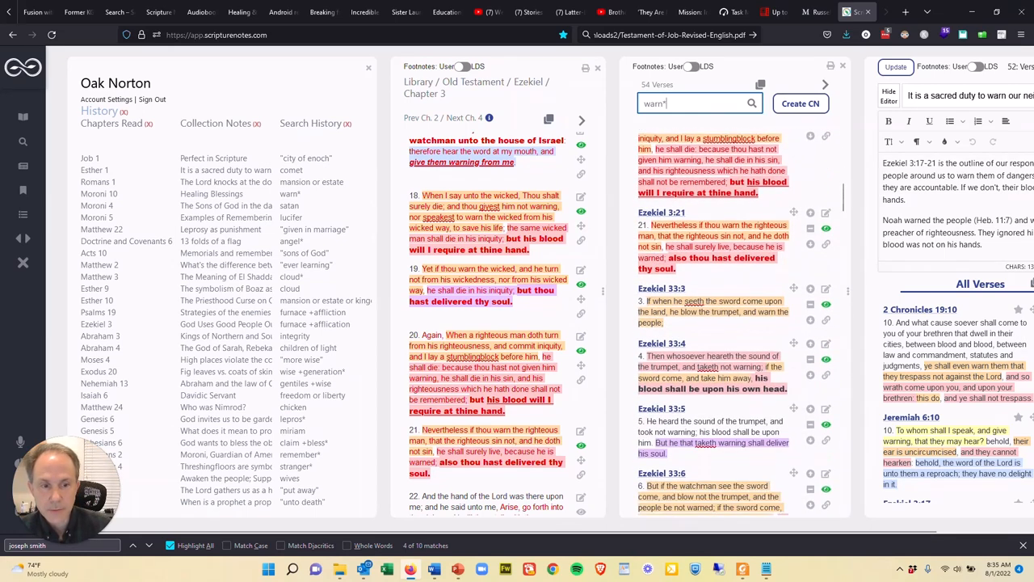
scroll("down", 3)
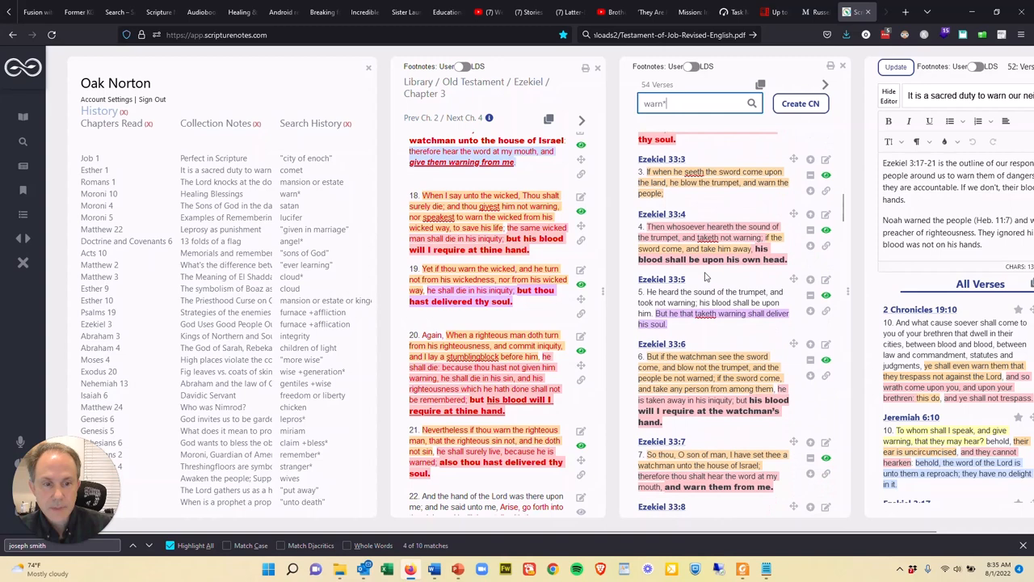
scroll("down", 3)
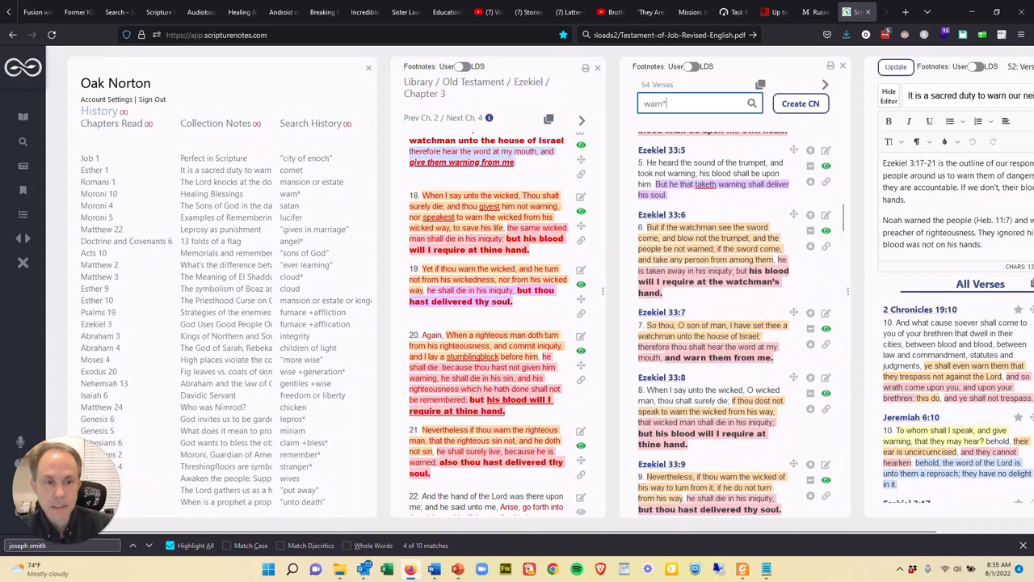
scroll("down", 3)
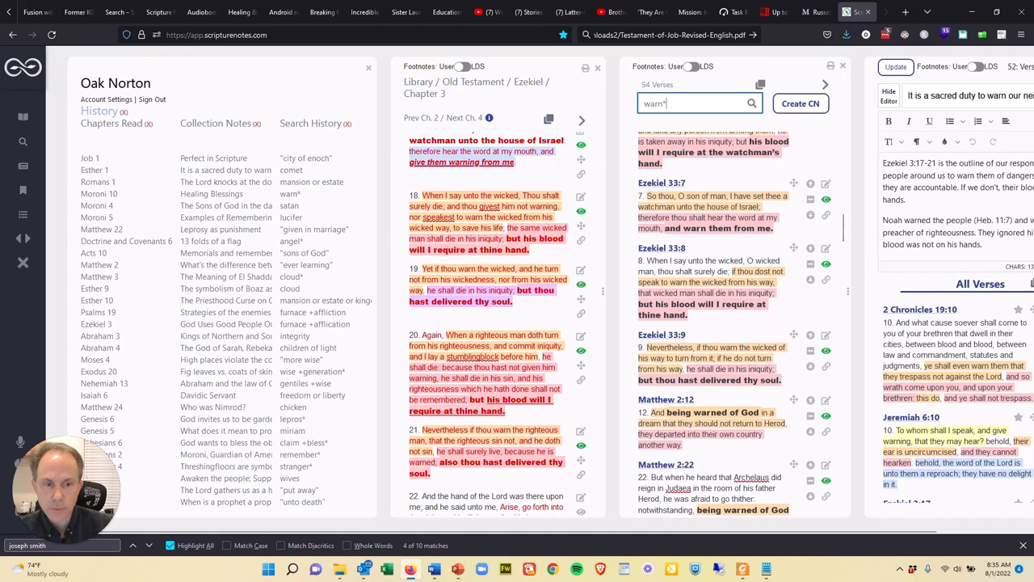
scroll("down", 3)
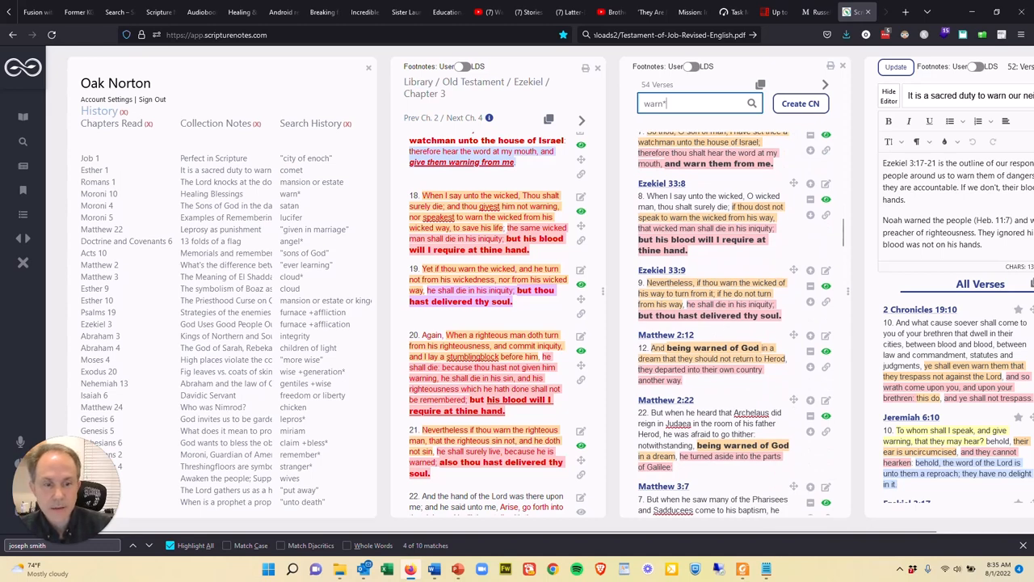
scroll("down", 3)
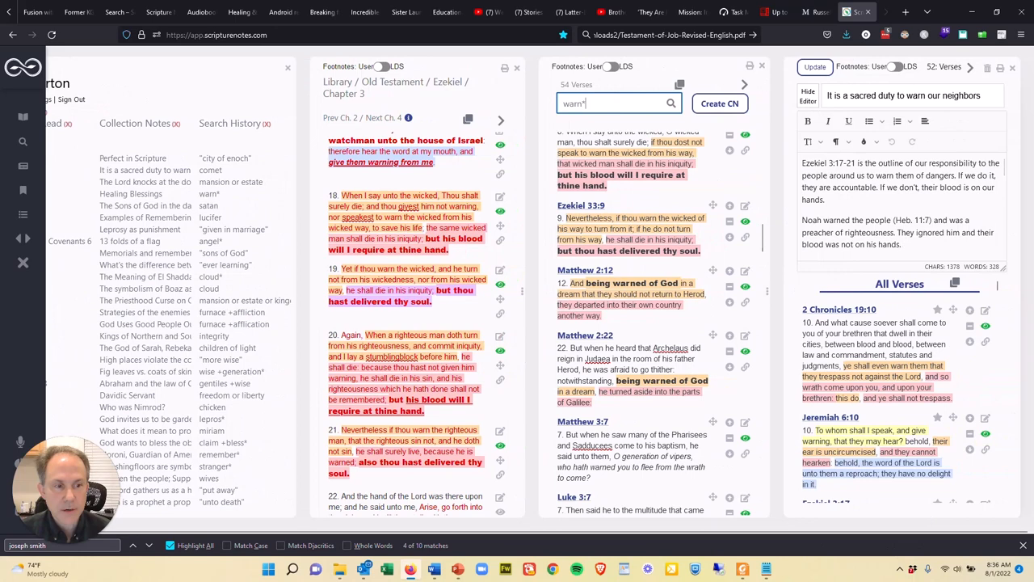
scroll("down", 3)
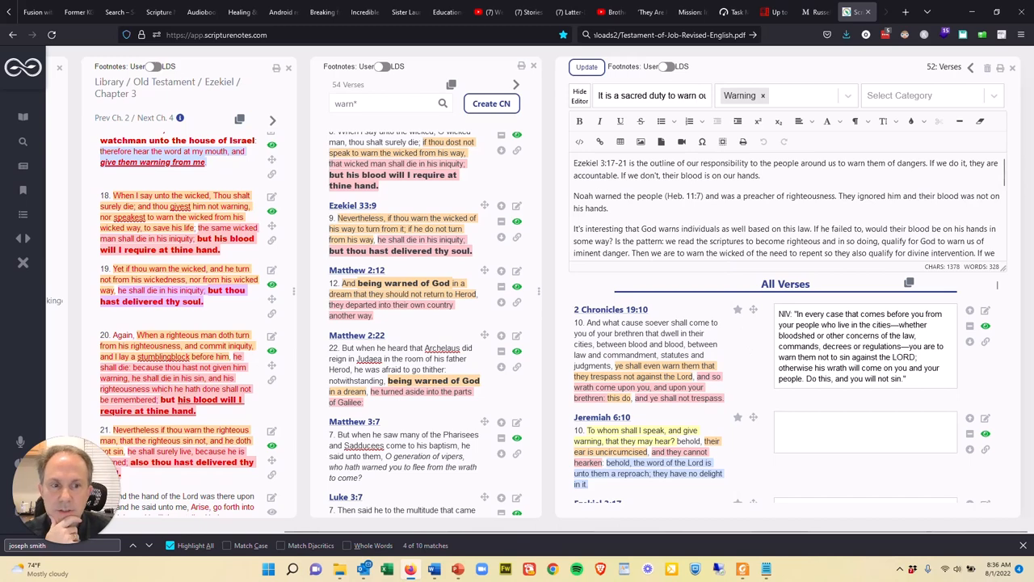
scroll("down", 3)
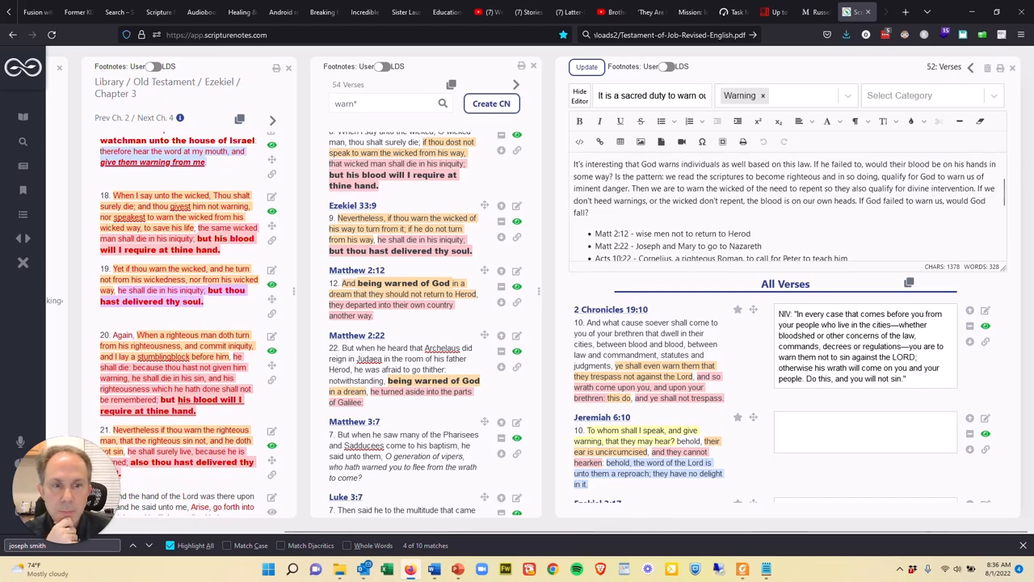
scroll("down", 3)
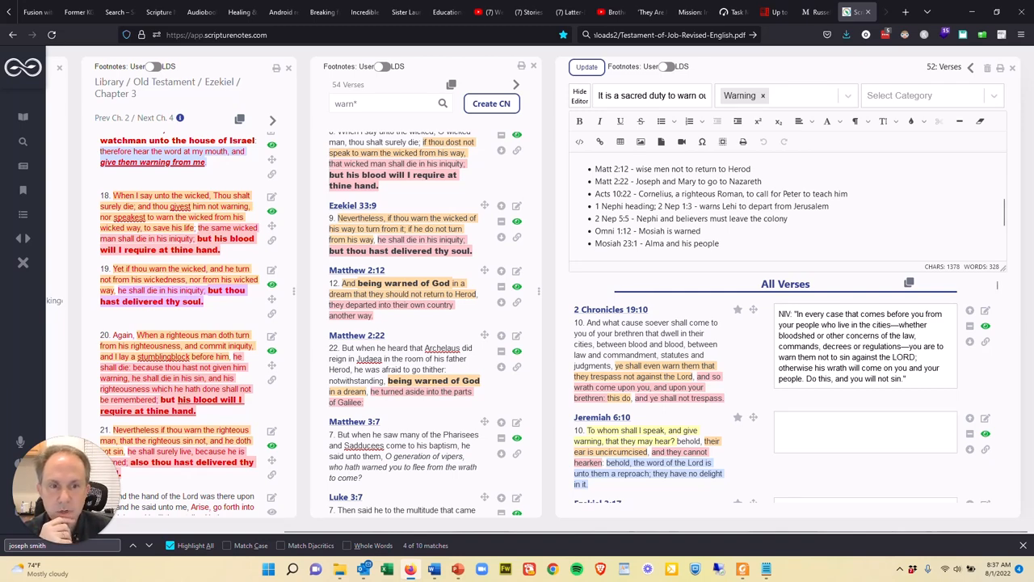
scroll("down", 3)
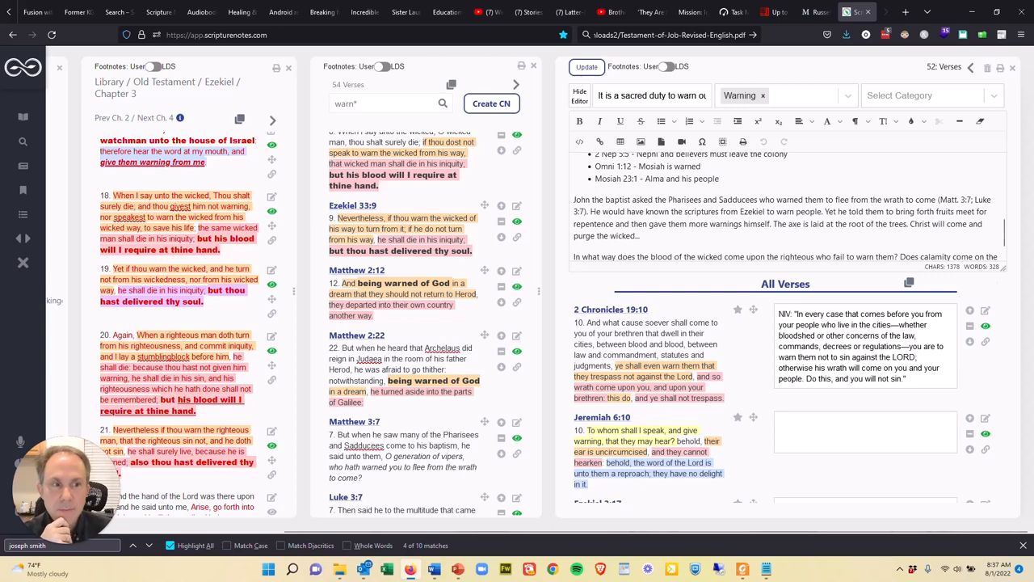
scroll("up", 3)
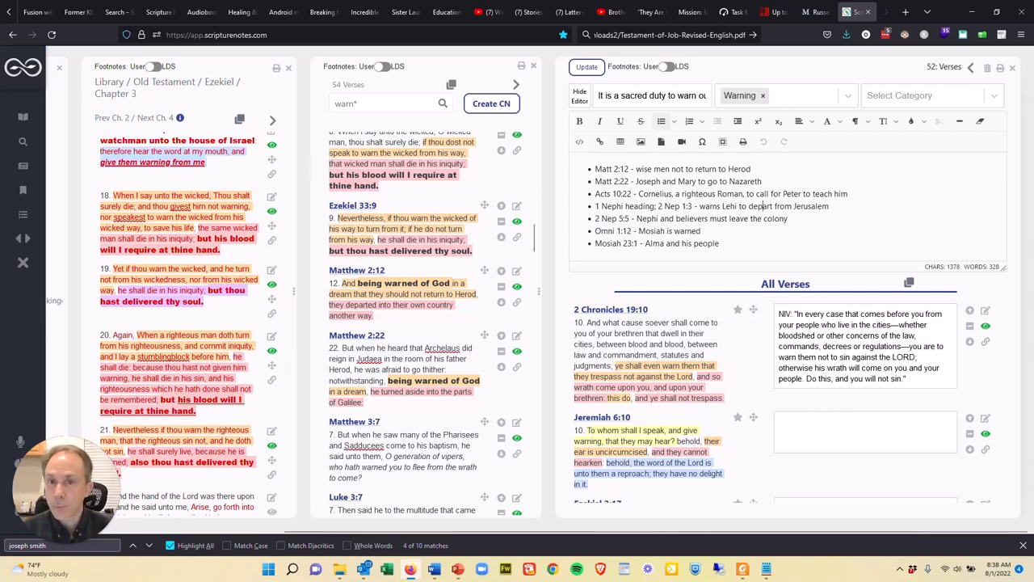
left_click(388, 103)
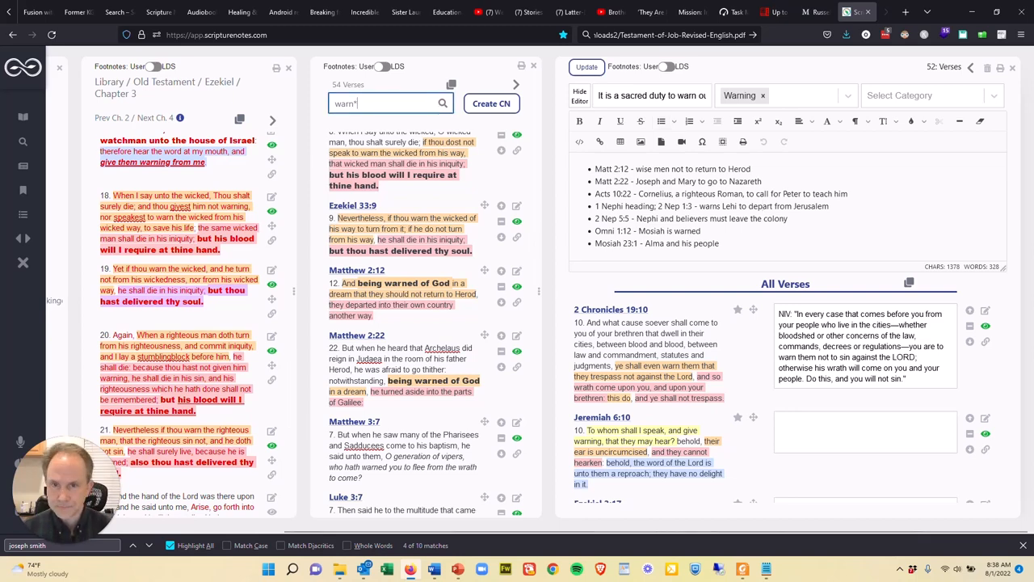